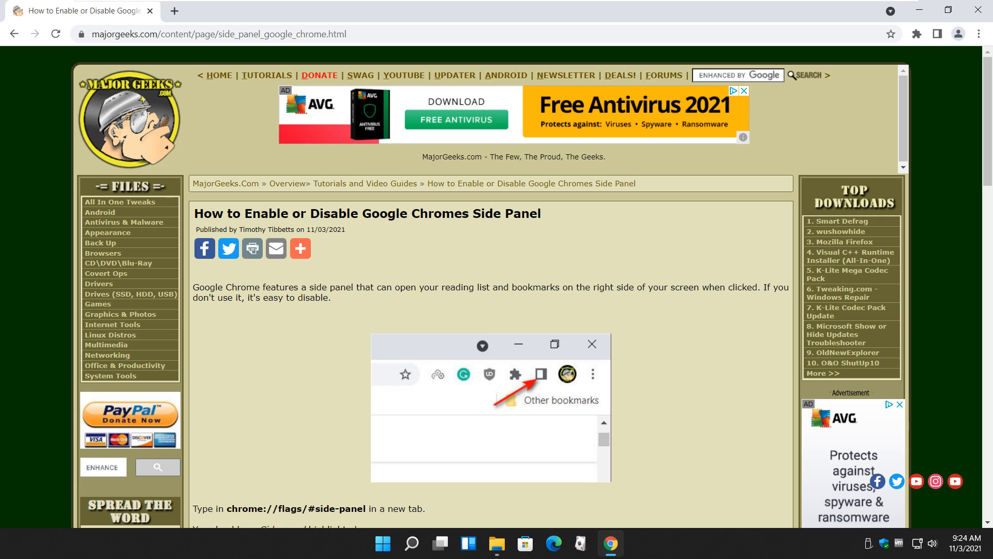
mouse_move(801, 284)
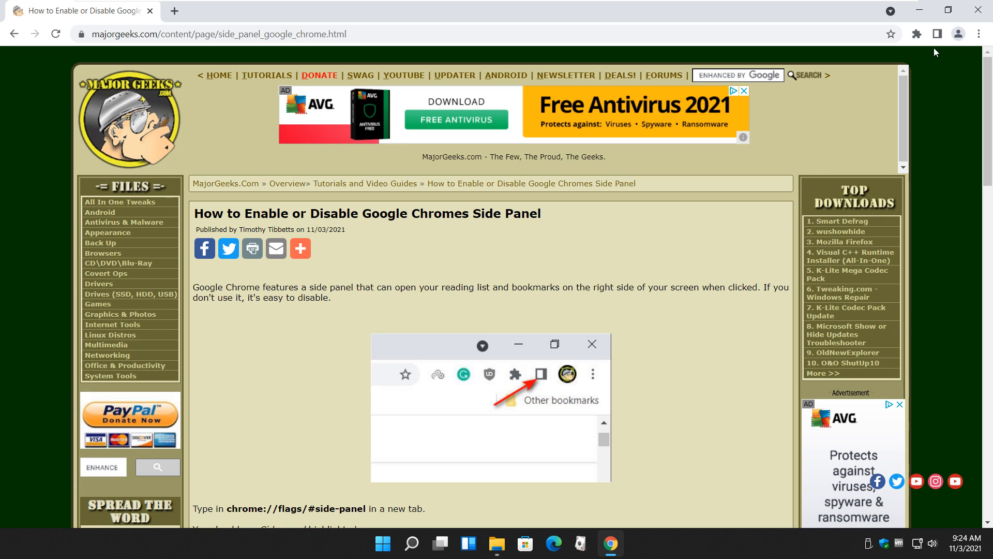
Try the toolbar side panel, switching between Bookmarks and Reading list, then close it
click(937, 33)
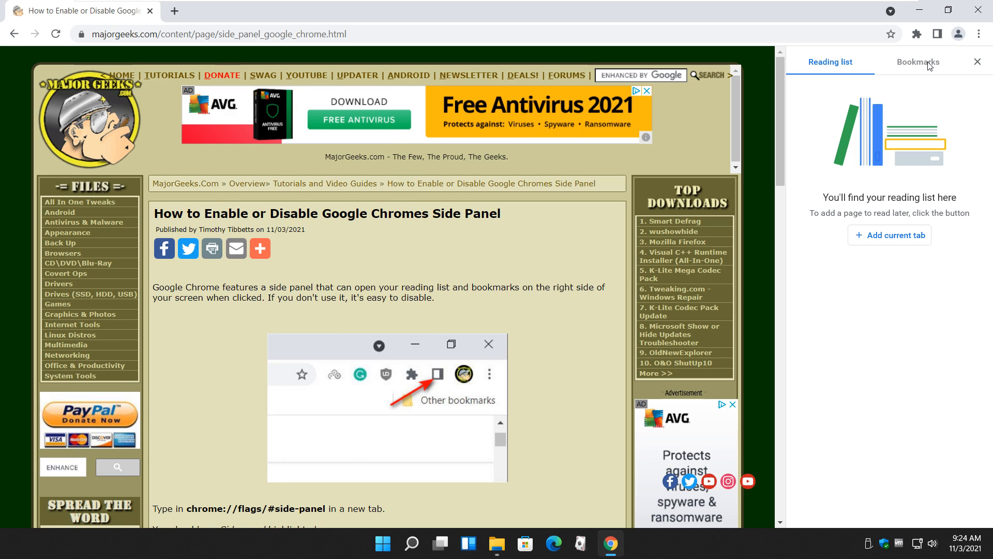
click(917, 62)
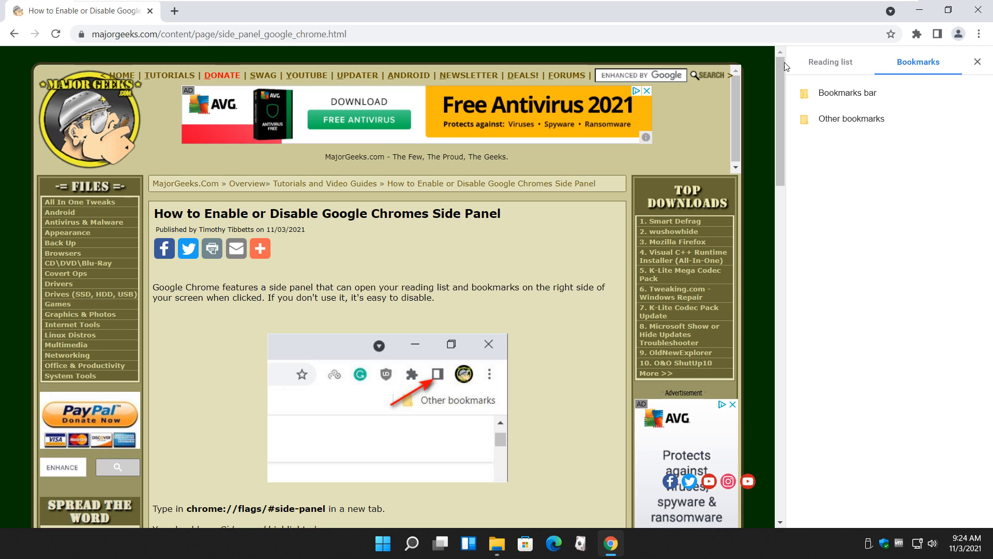
click(830, 61)
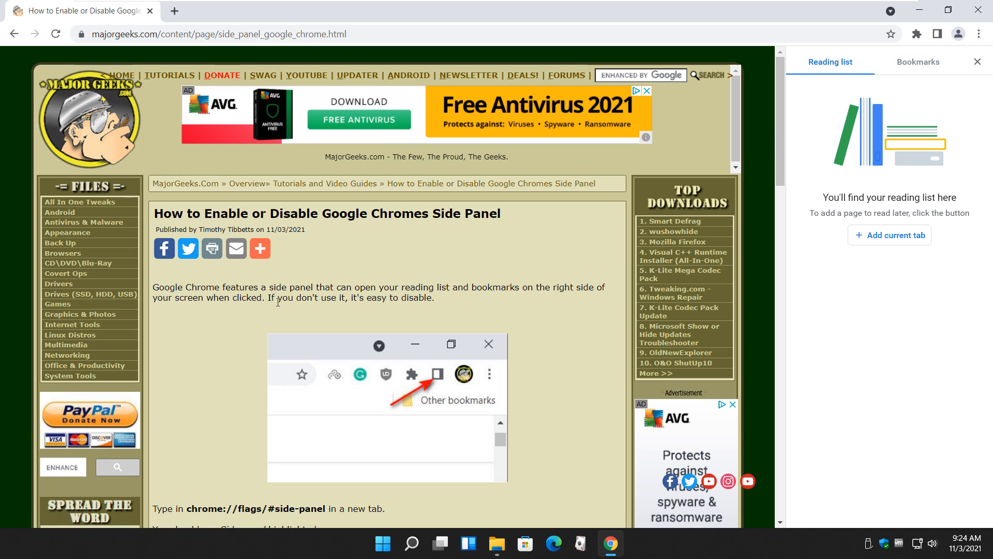
click(977, 61)
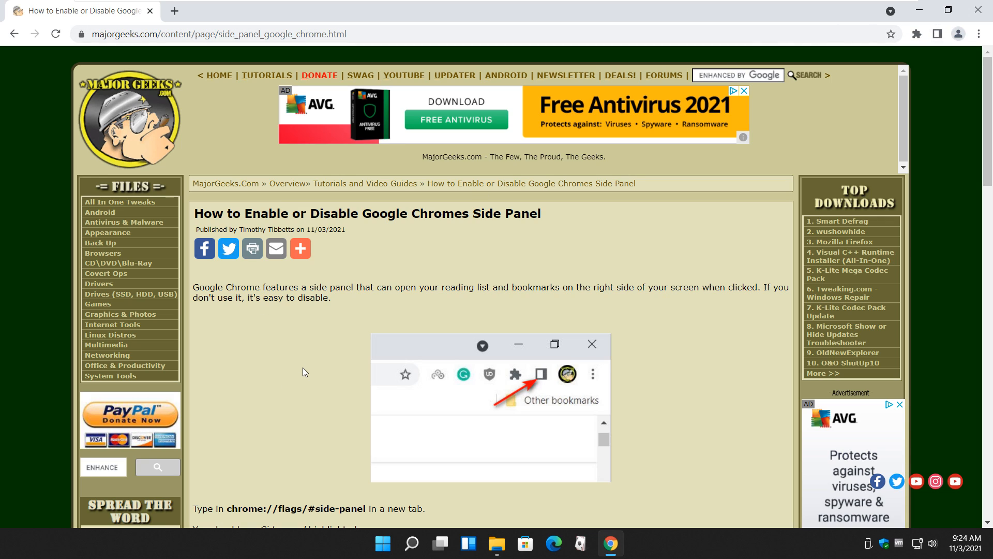
Copy chrome://flags/#side-panel from the article and enter it in a new tab's address bar
scroll(down, 3)
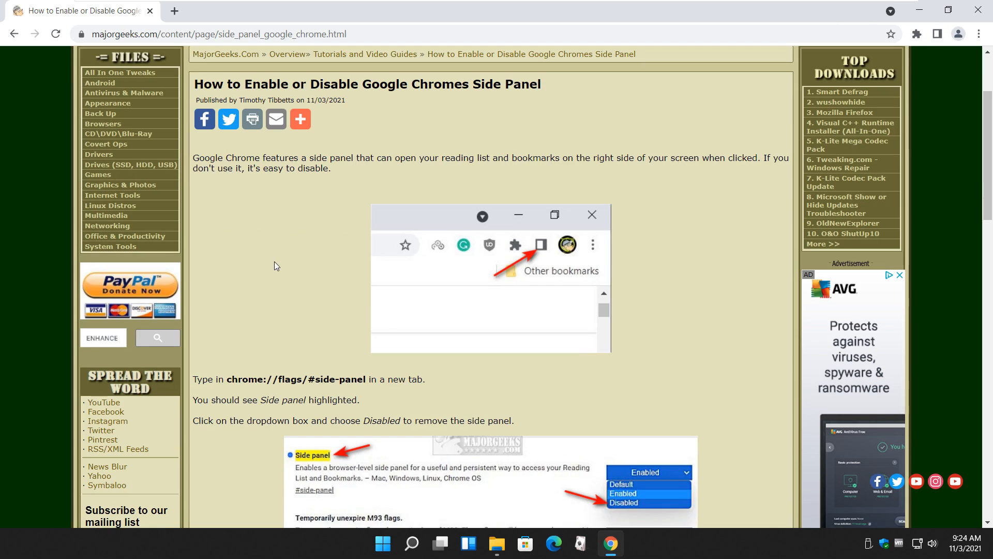
scroll(down, 3)
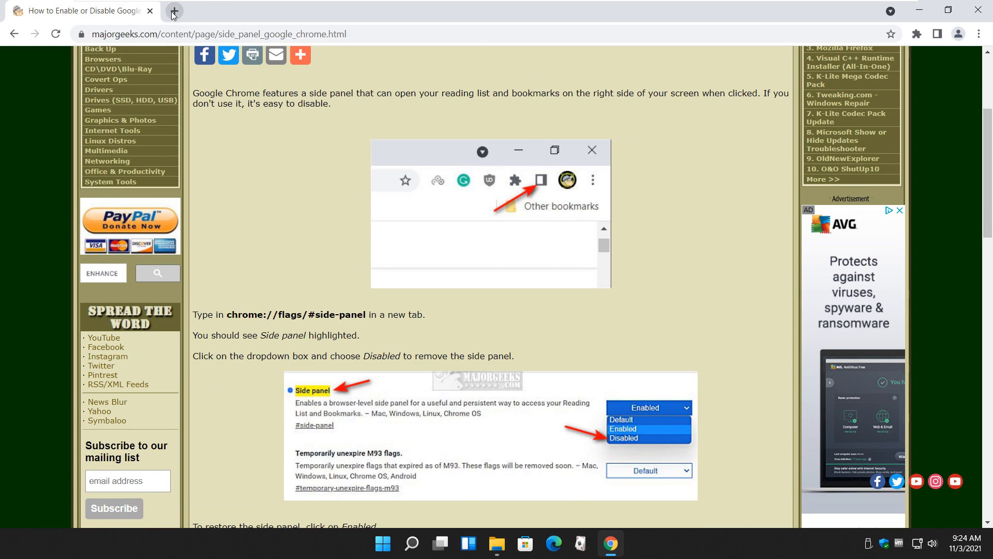
click(173, 11)
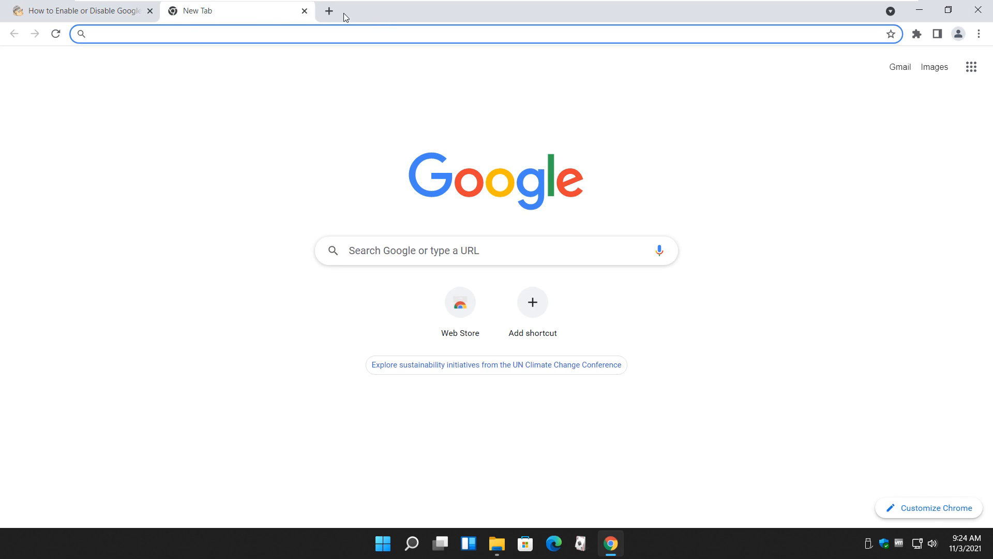
click(80, 11)
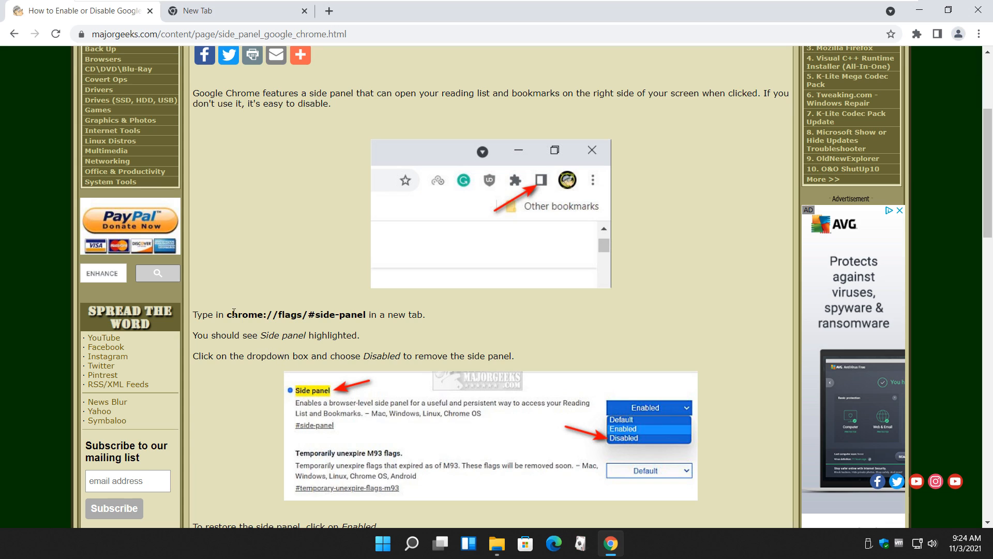
double_click(296, 315)
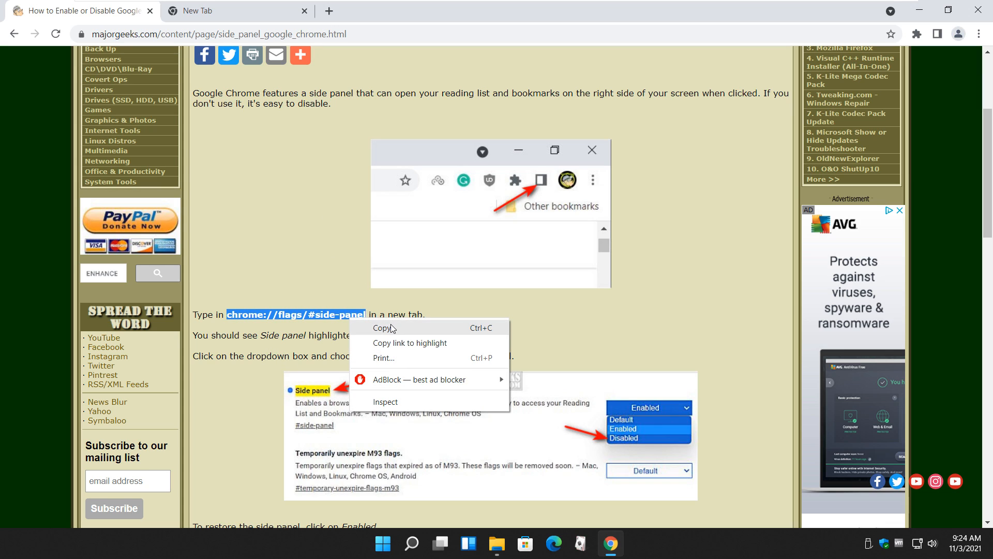
click(227, 10)
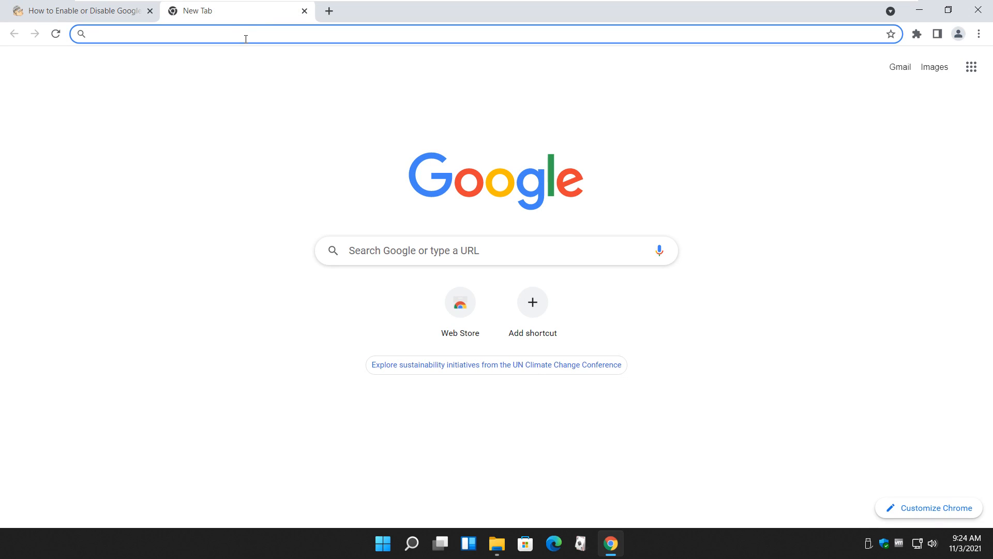
text(chrome://flags/#side-panel)
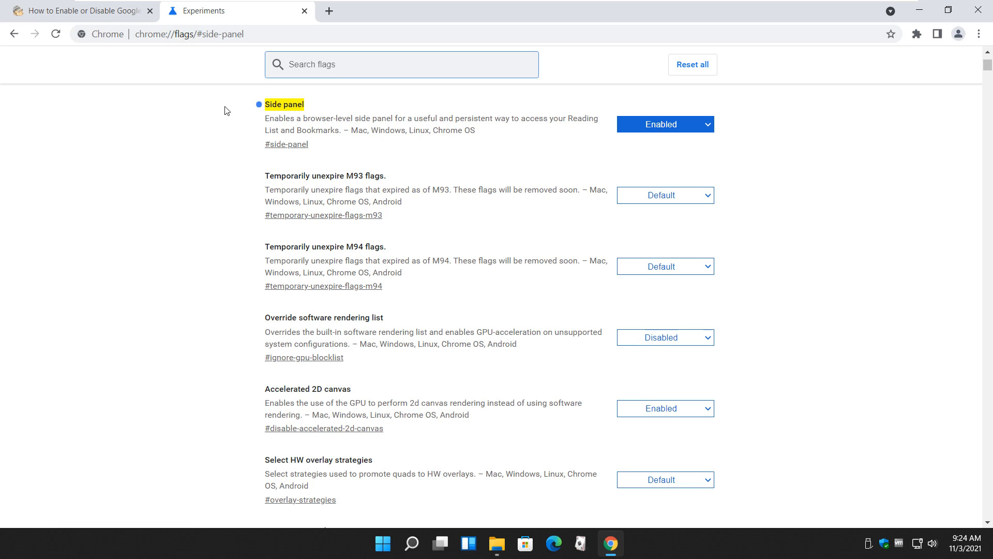
mouse_move(468, 126)
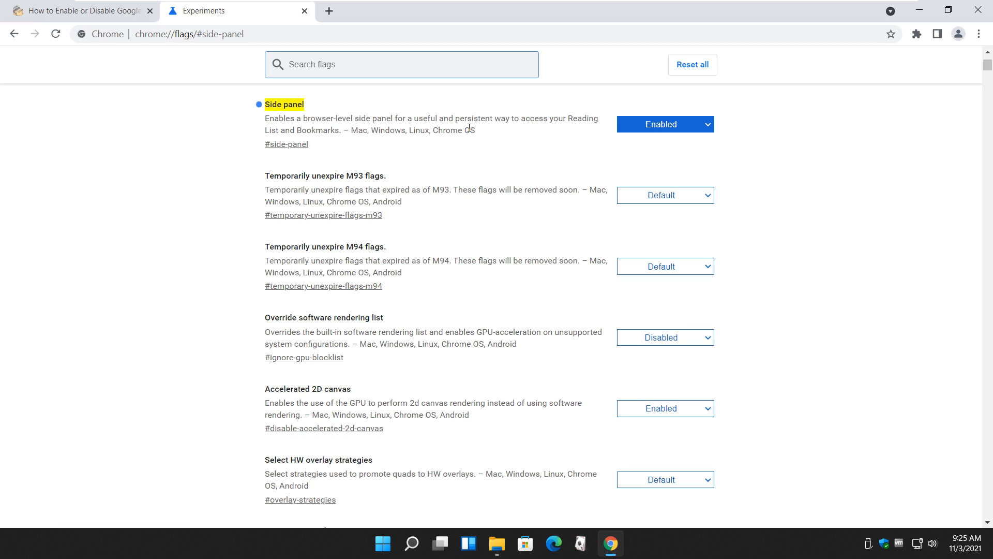
click(664, 123)
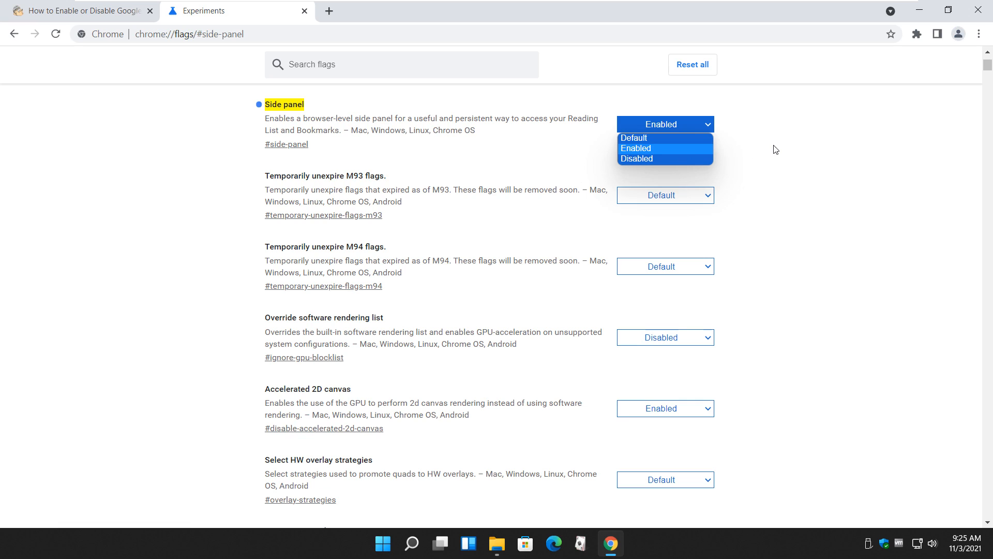
mouse_move(636, 158)
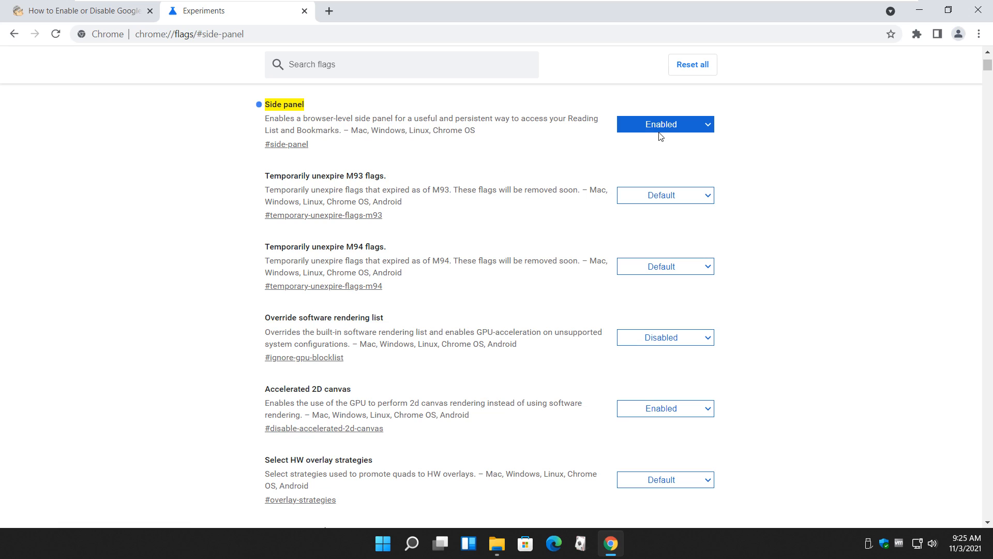
click(664, 125)
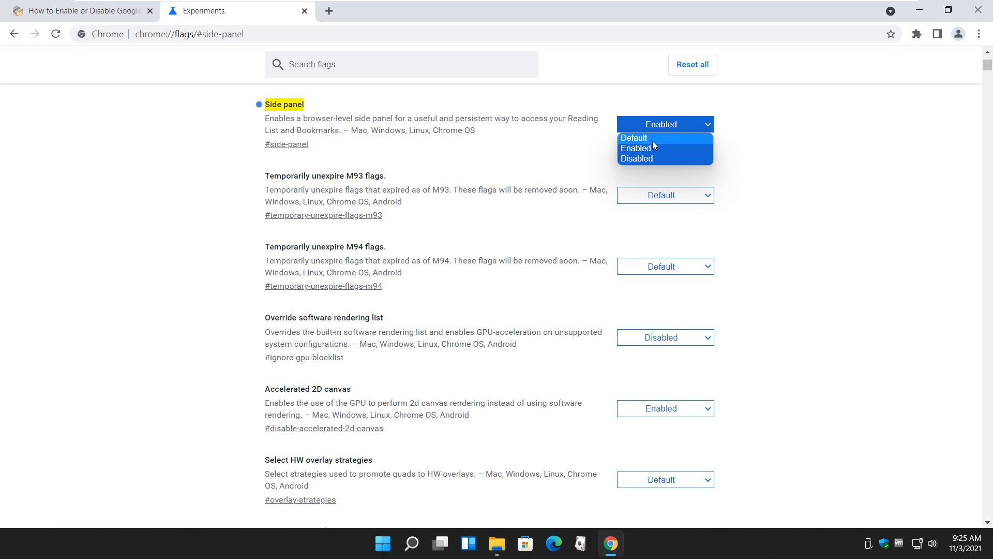
mouse_move(648, 145)
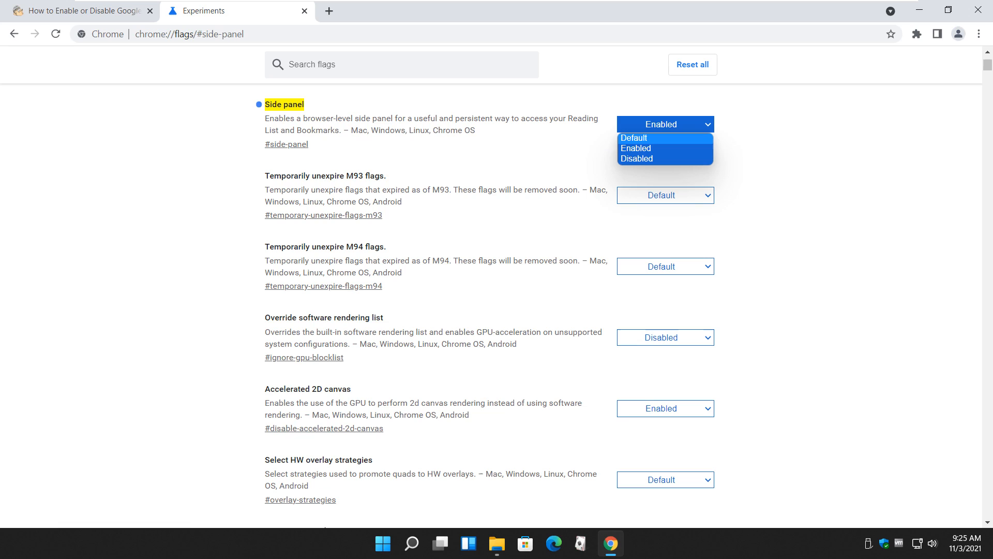
mouse_move(193, 80)
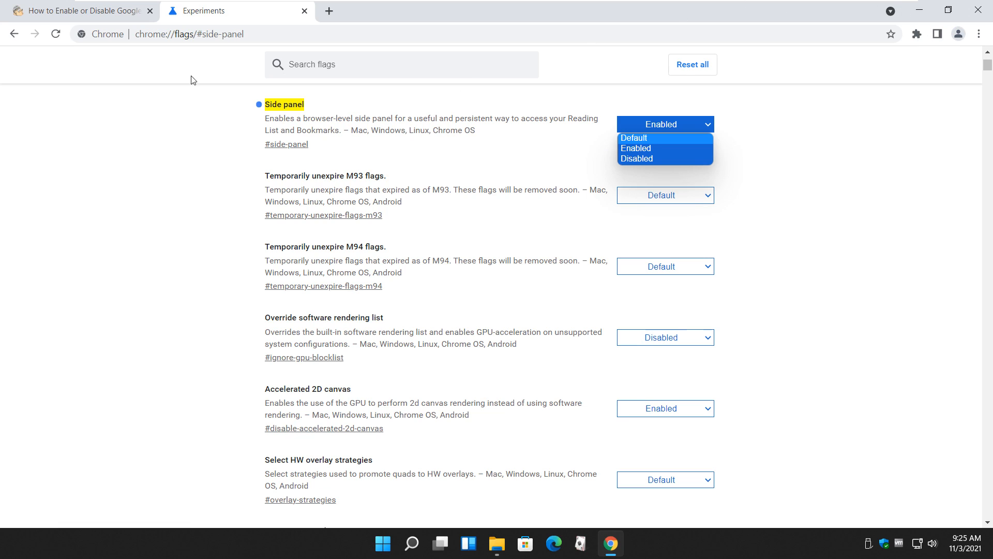
mouse_move(156, 134)
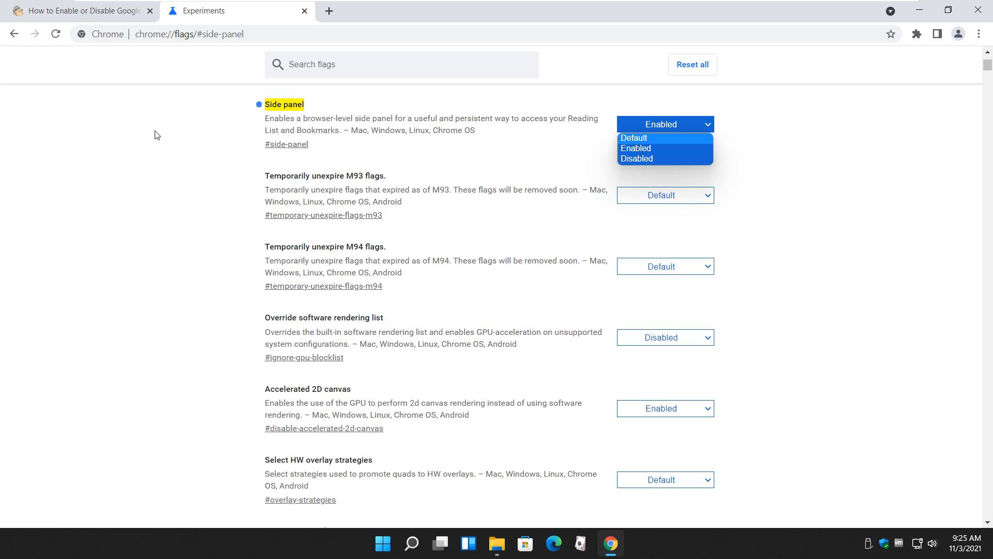
mouse_move(163, 151)
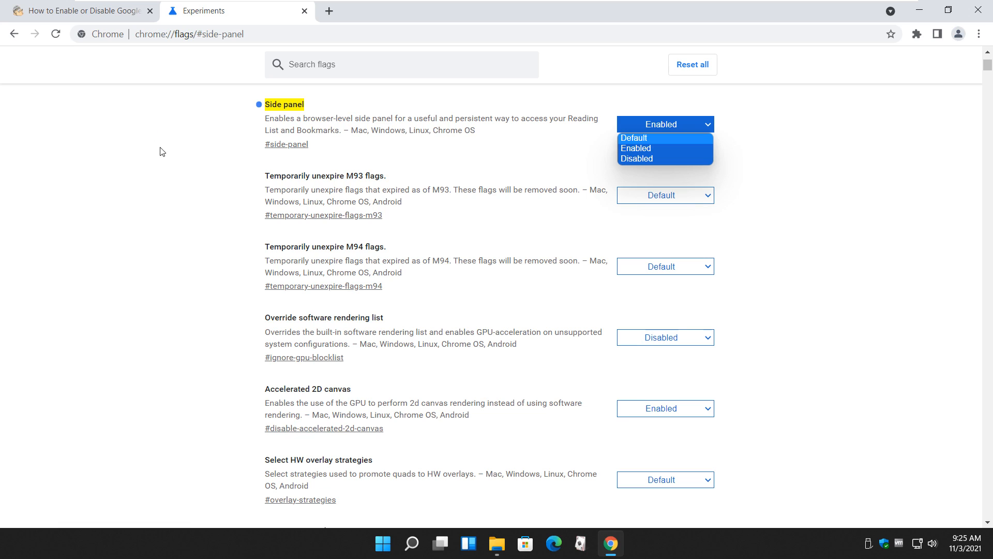
click(636, 148)
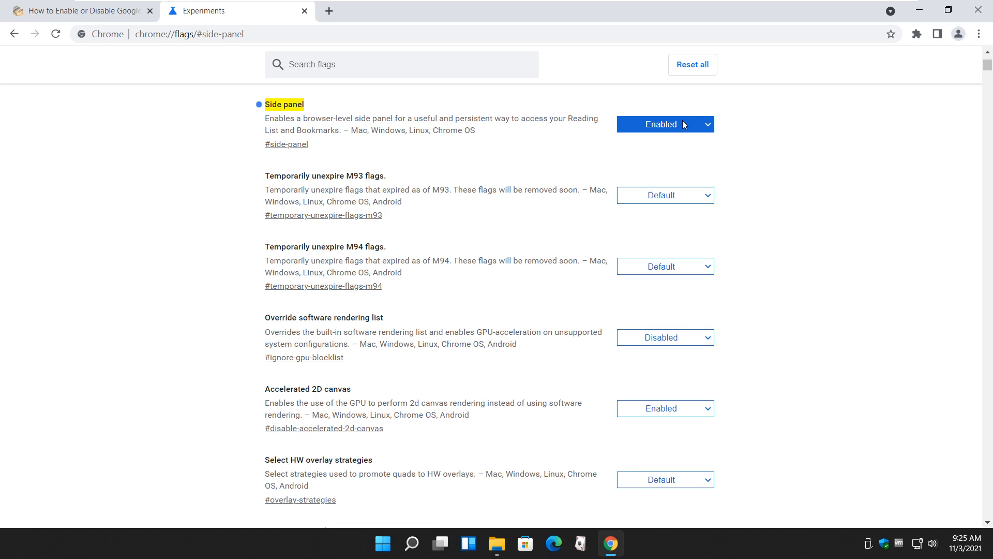
Set the Side panel flag to Disabled, then search 'majorgeeks' in a new tab and load MajorGeeks.Com
click(664, 123)
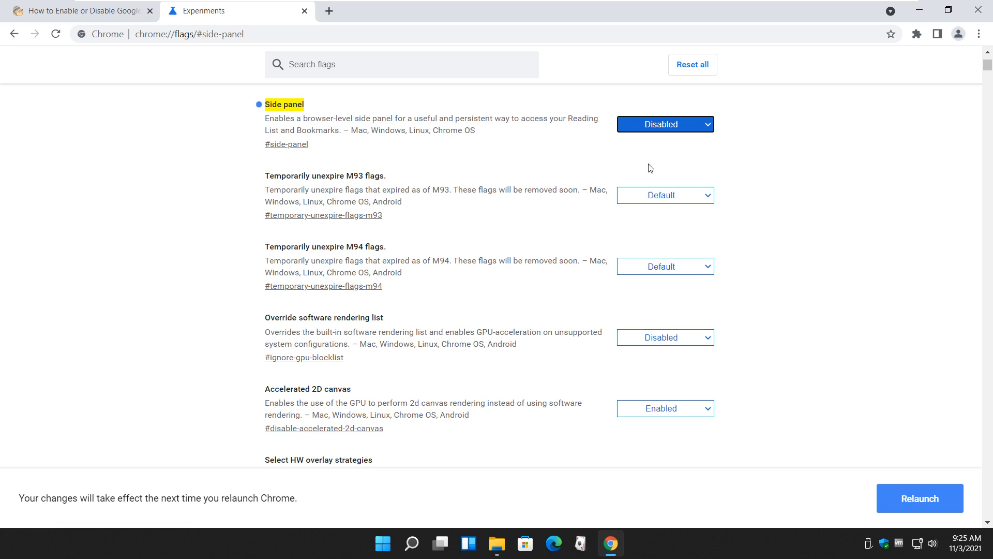
mouse_move(814, 300)
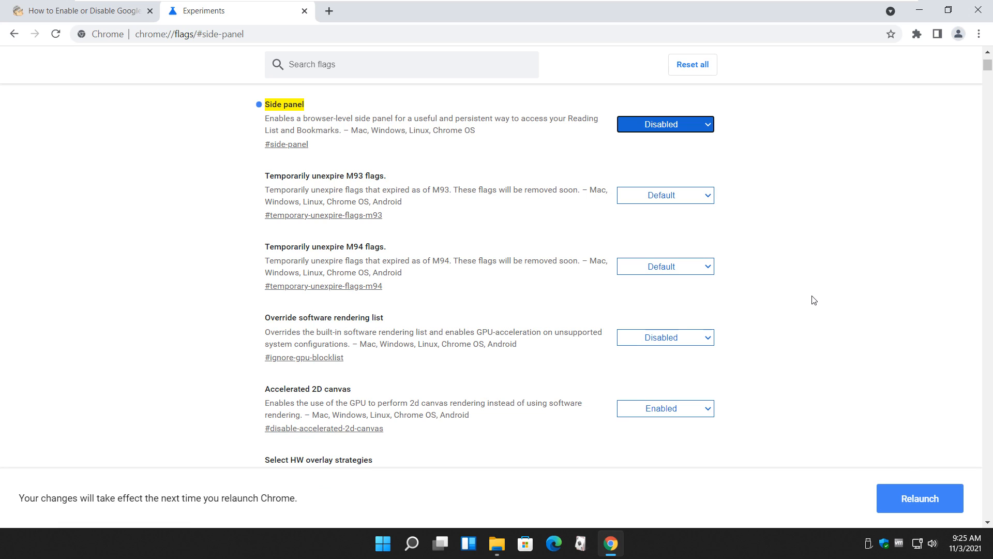
mouse_move(594, 87)
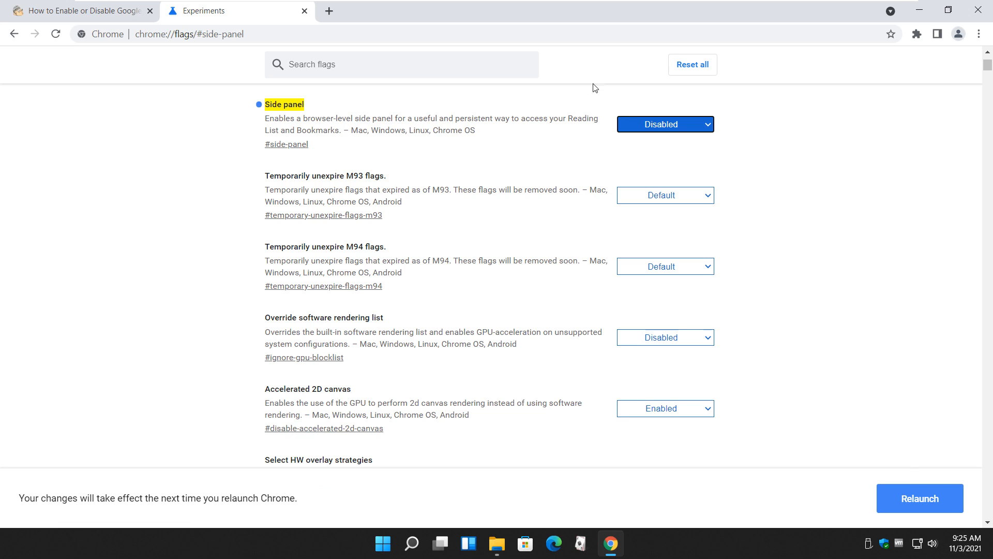
click(328, 10)
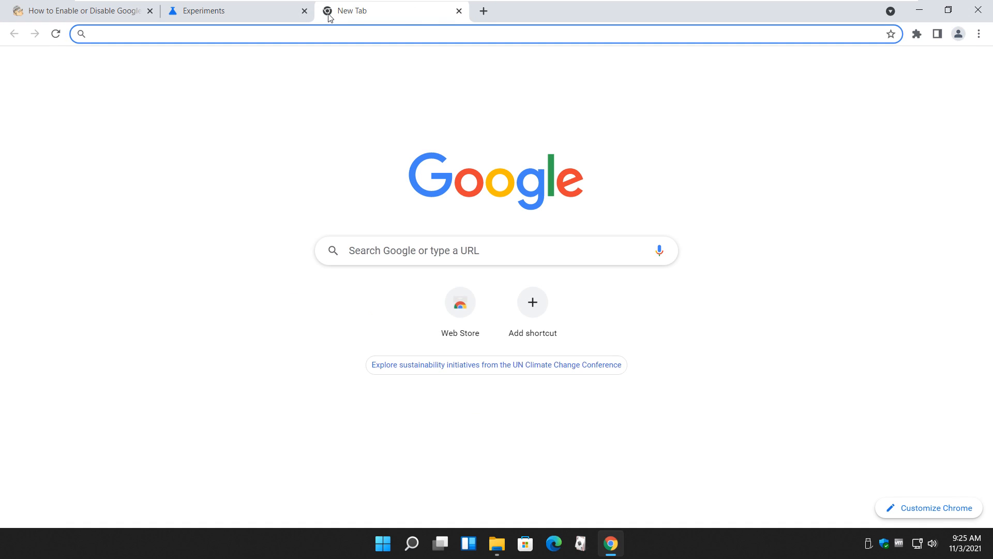
text(majorgeeks.com/content/page/side_panel_google_chrome.html)
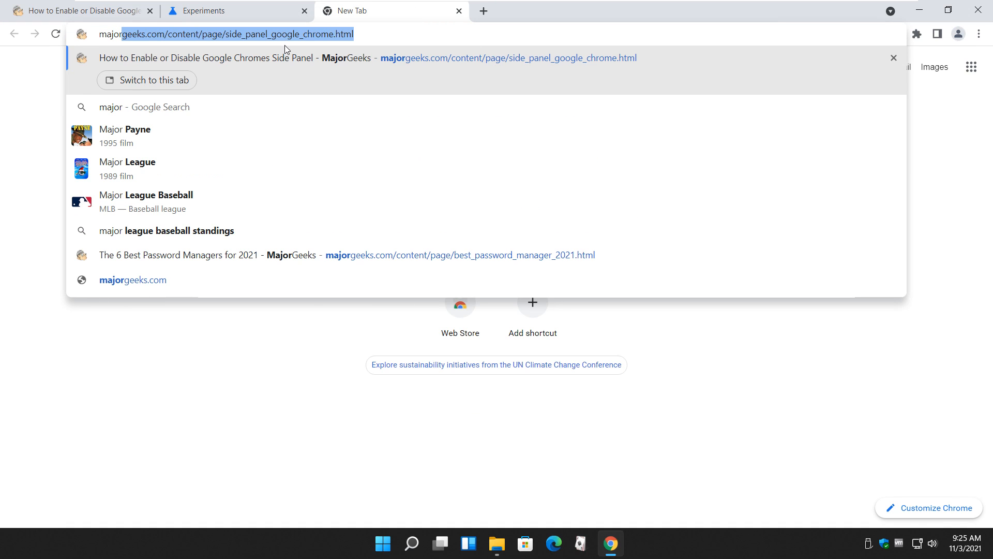
mouse_move(228, 79)
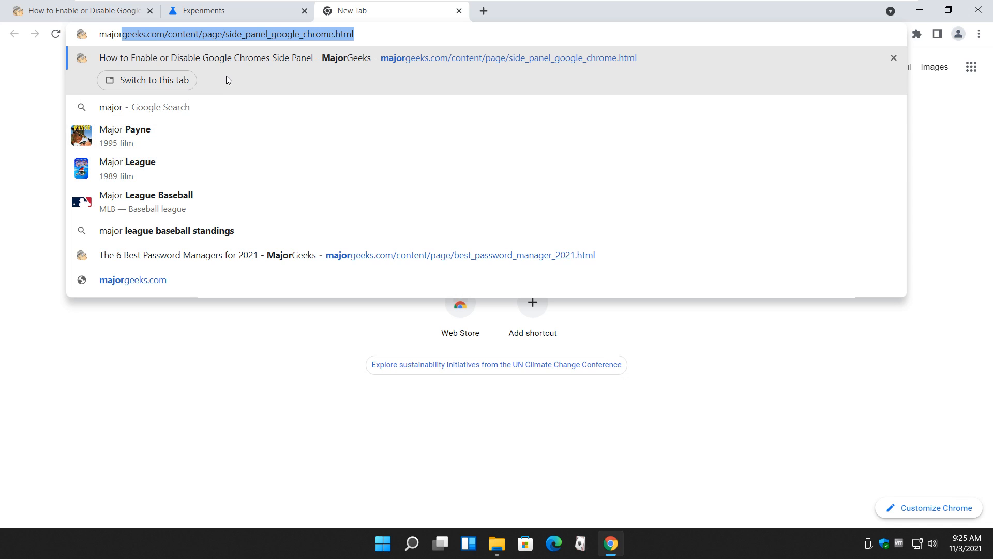
text(majorgeeks&aqs=chrome..69i57j0i512l4j69i60l3.5568j0j7&sourceid=chrome&ie=UTF-8)
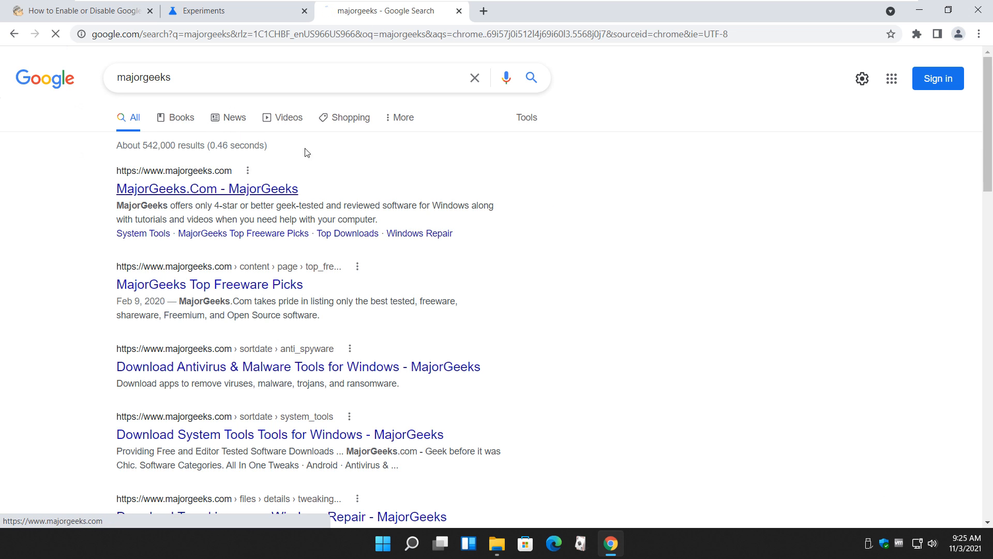
click(207, 189)
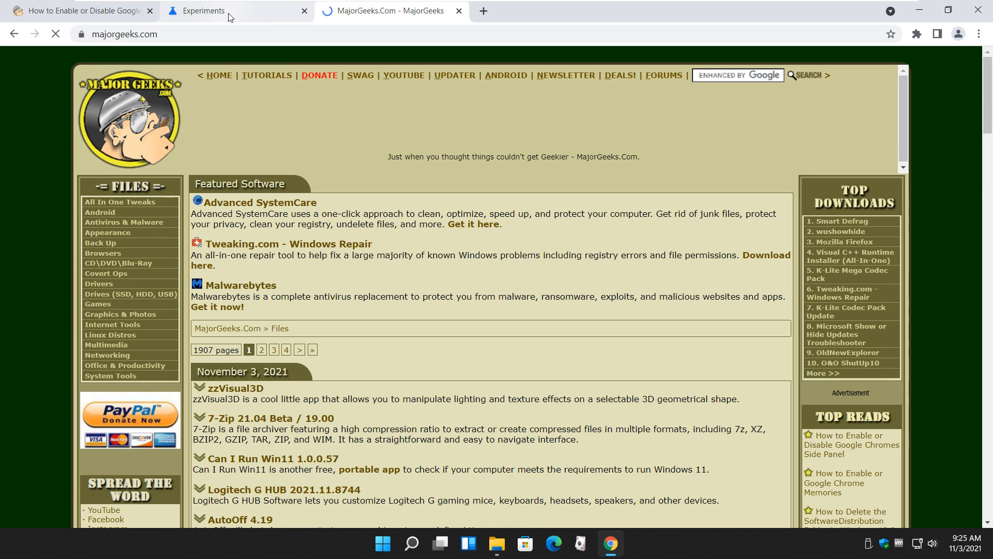
click(221, 10)
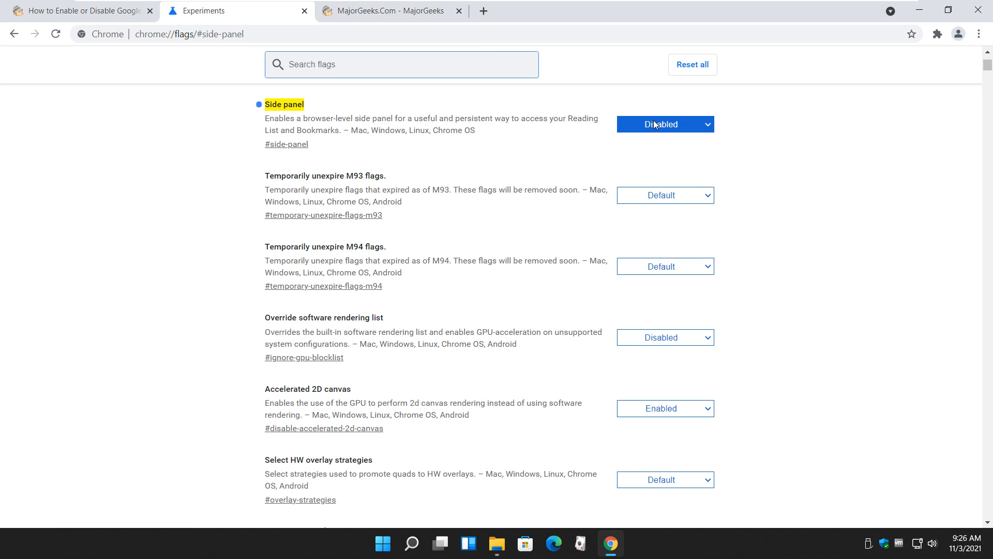
Set the Side panel flag back to Enabled and return to the MajorGeeks article tab
click(664, 124)
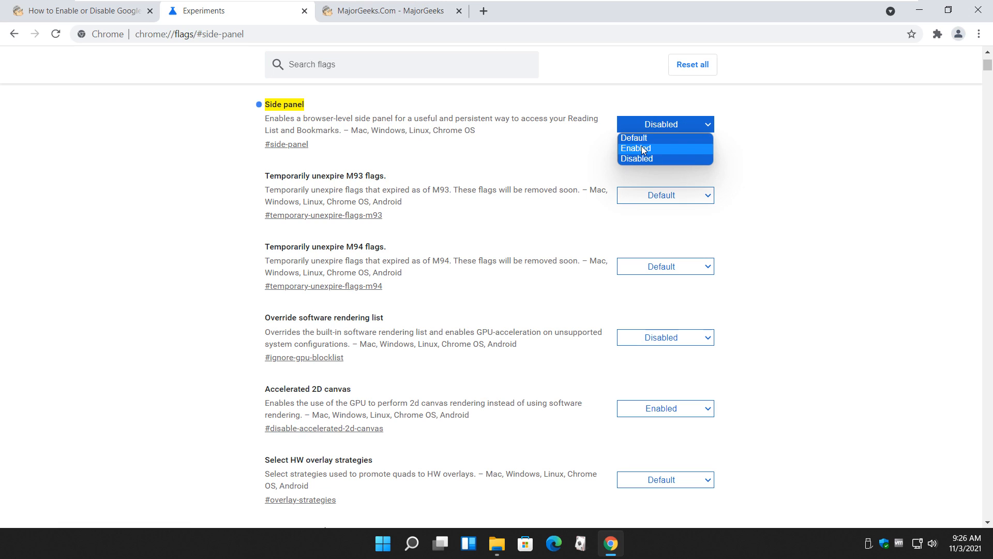
click(635, 148)
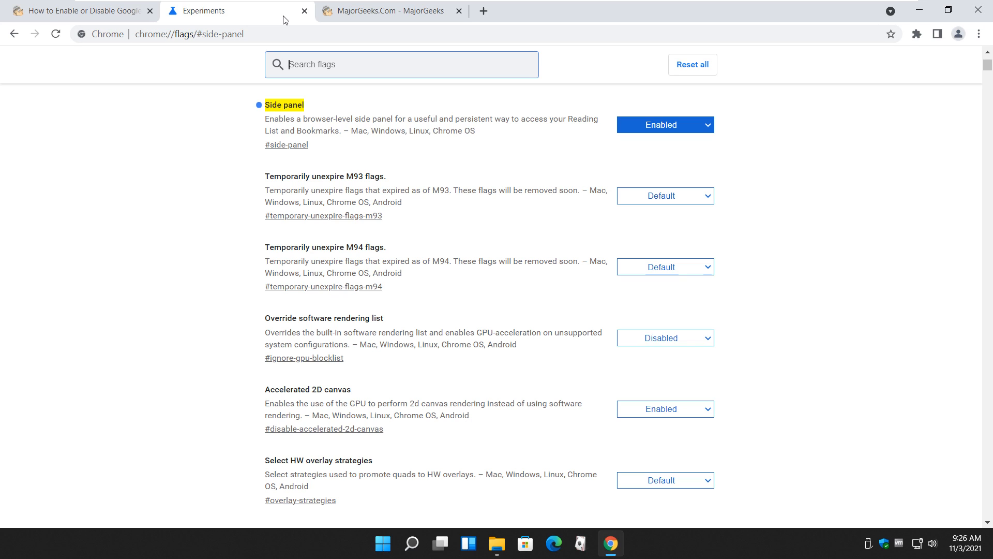
click(75, 10)
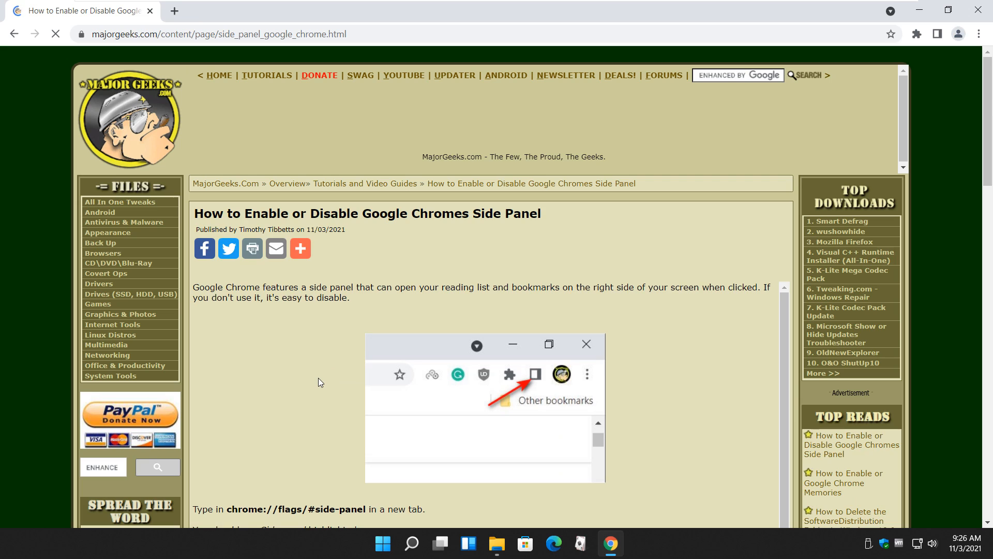